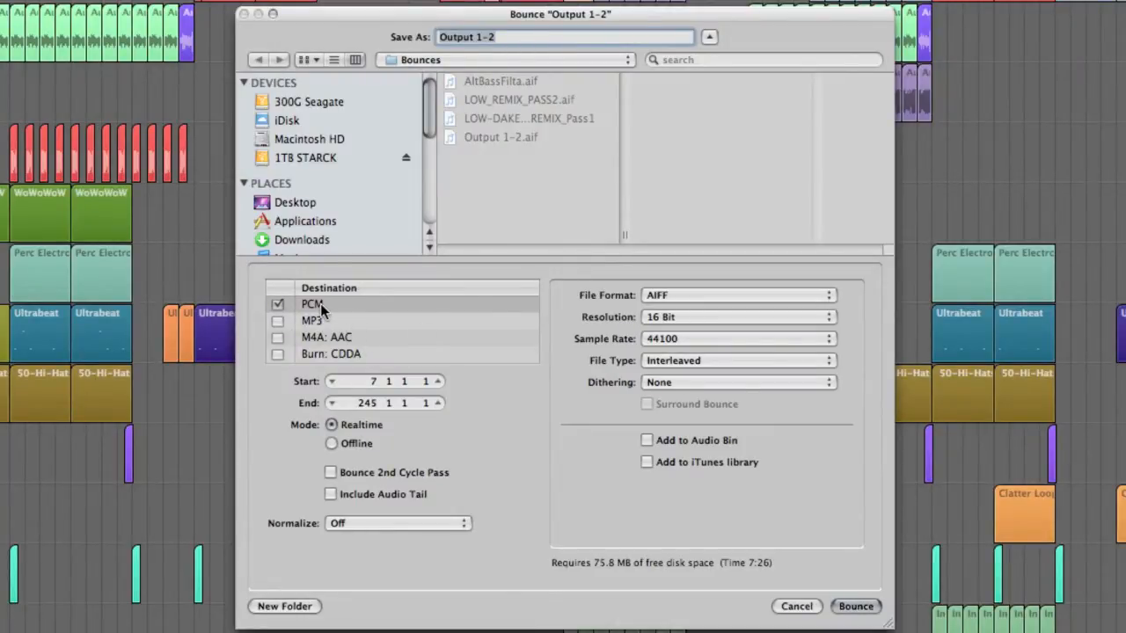
Keep the bounce as uncompressed PCM AIFF running in realtime.
left_click(737, 294)
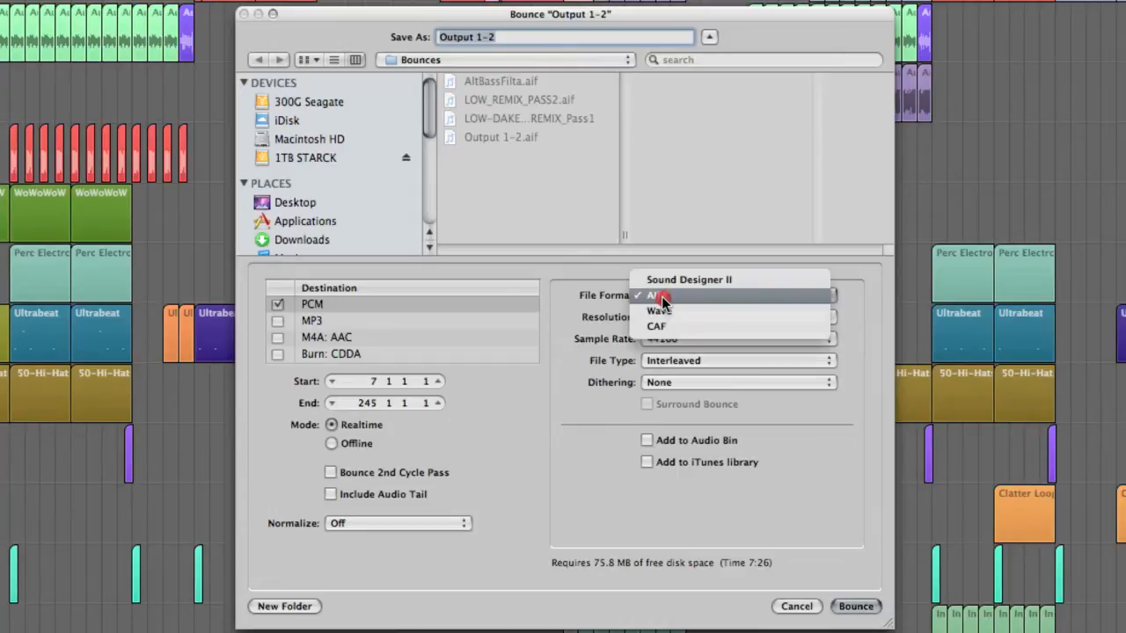
left_click(651, 295)
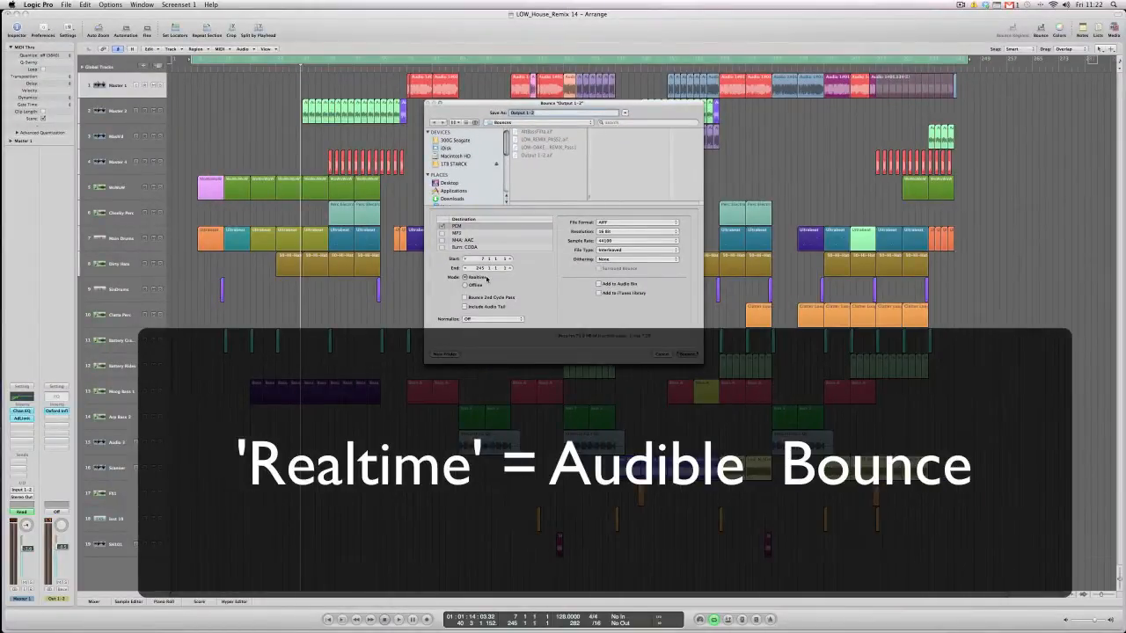
left_click(465, 285)
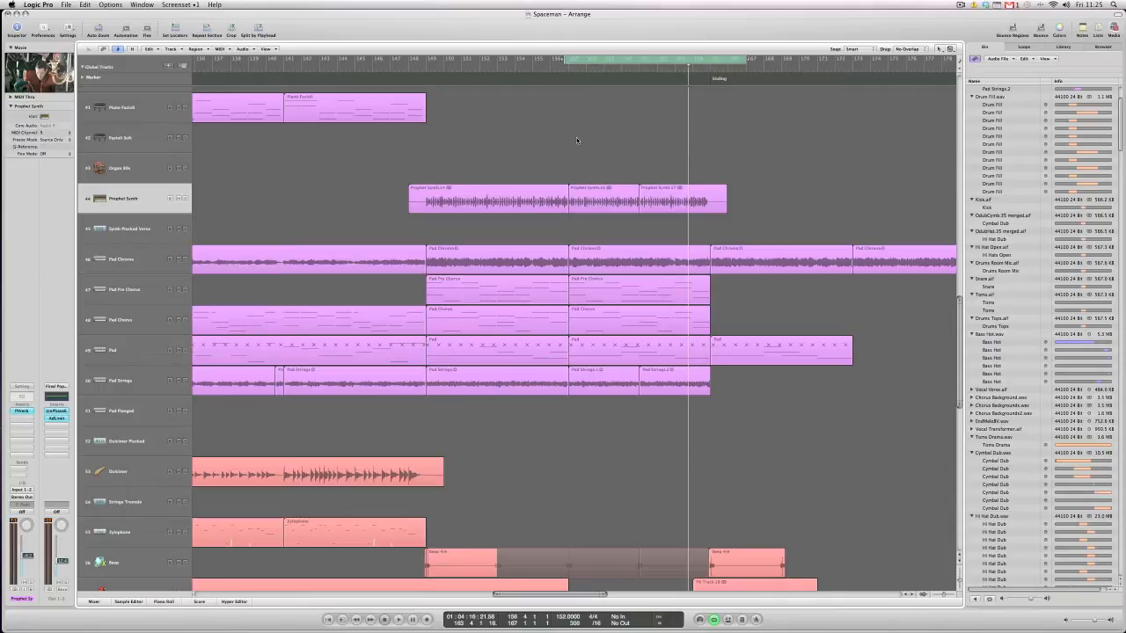
mouse_move(631, 146)
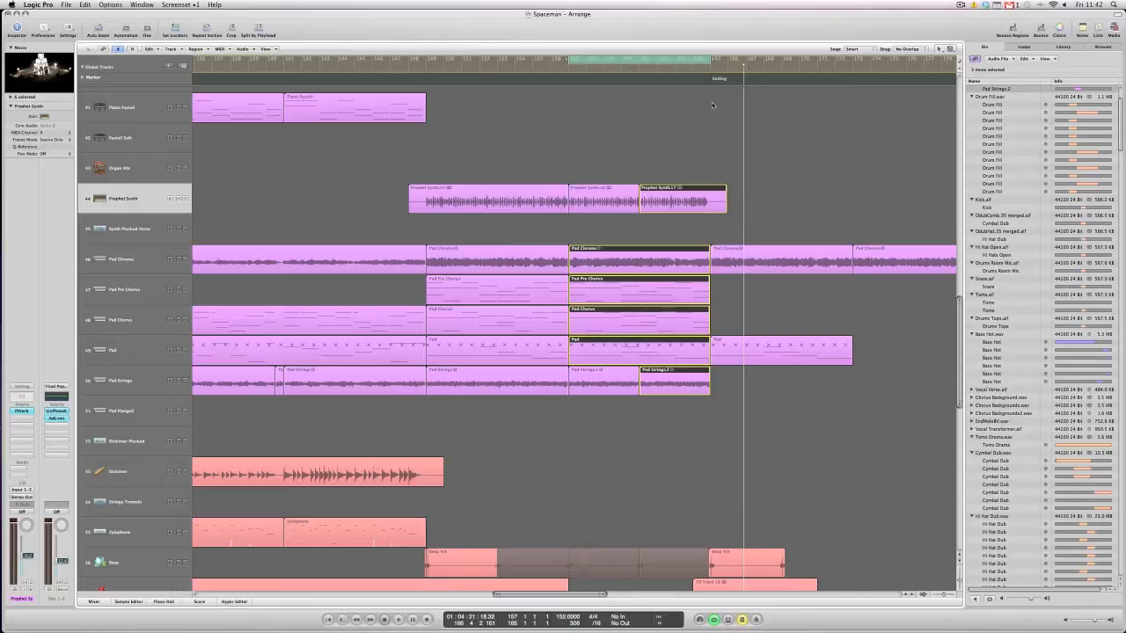
Bounce the selected regions in place to a new 'Synths' track with audio tail included, muting originals.
left_click(195, 49)
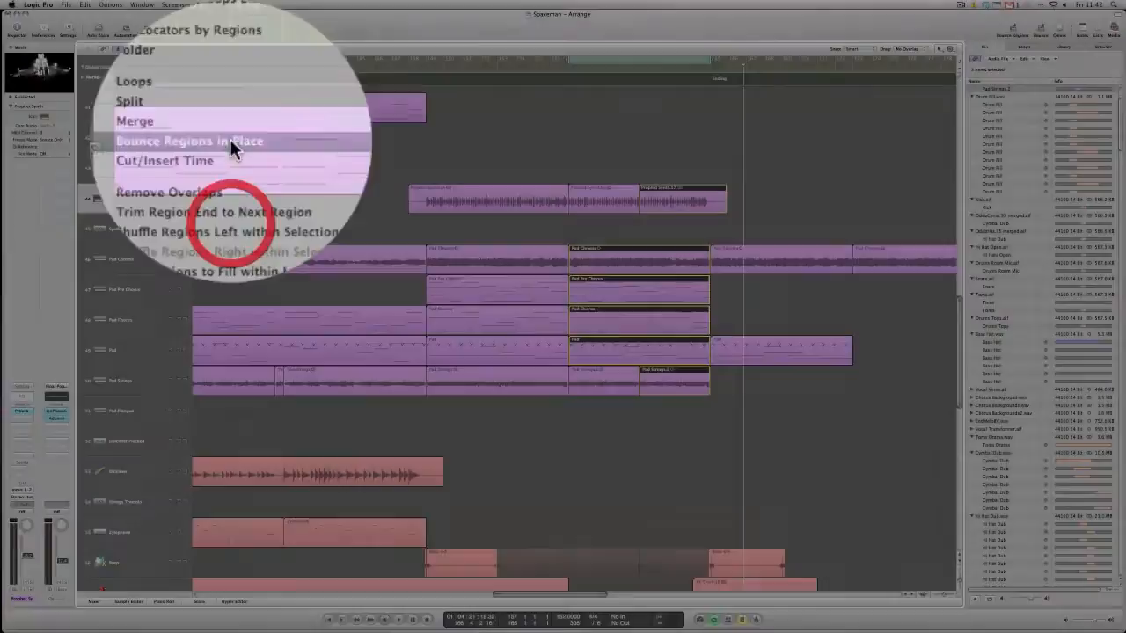
left_click(189, 140)
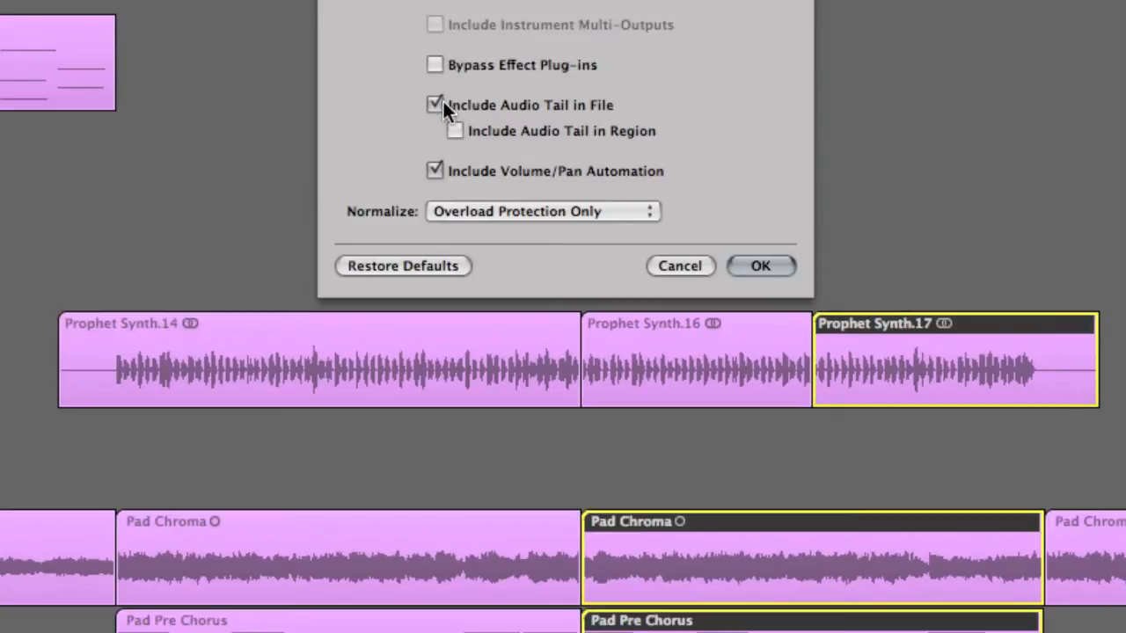
left_click(434, 105)
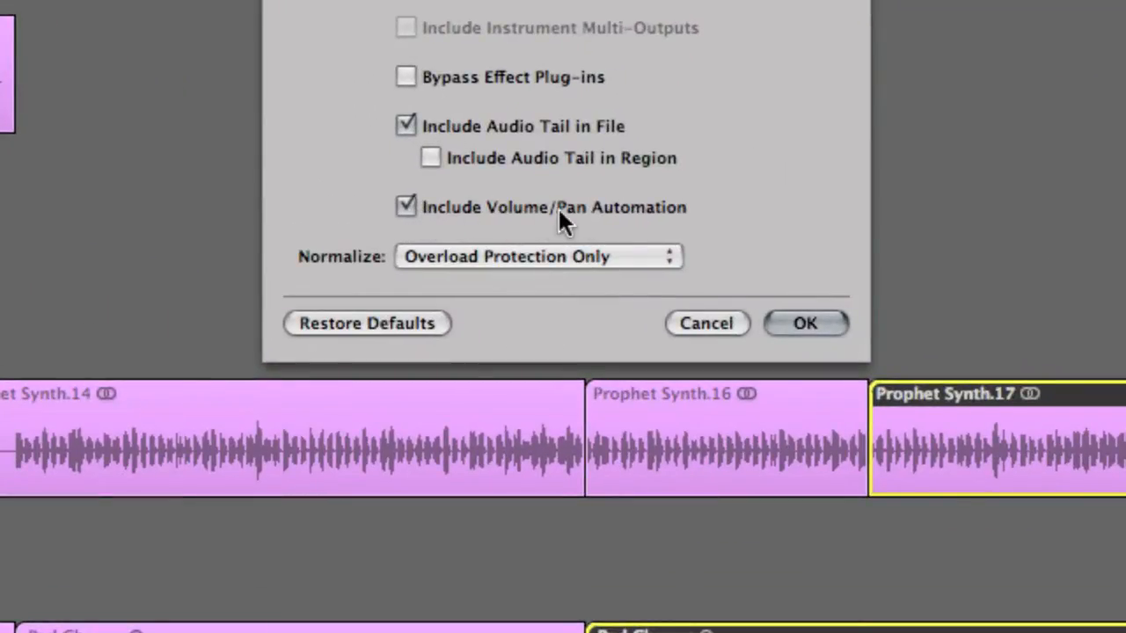
mouse_move(600, 220)
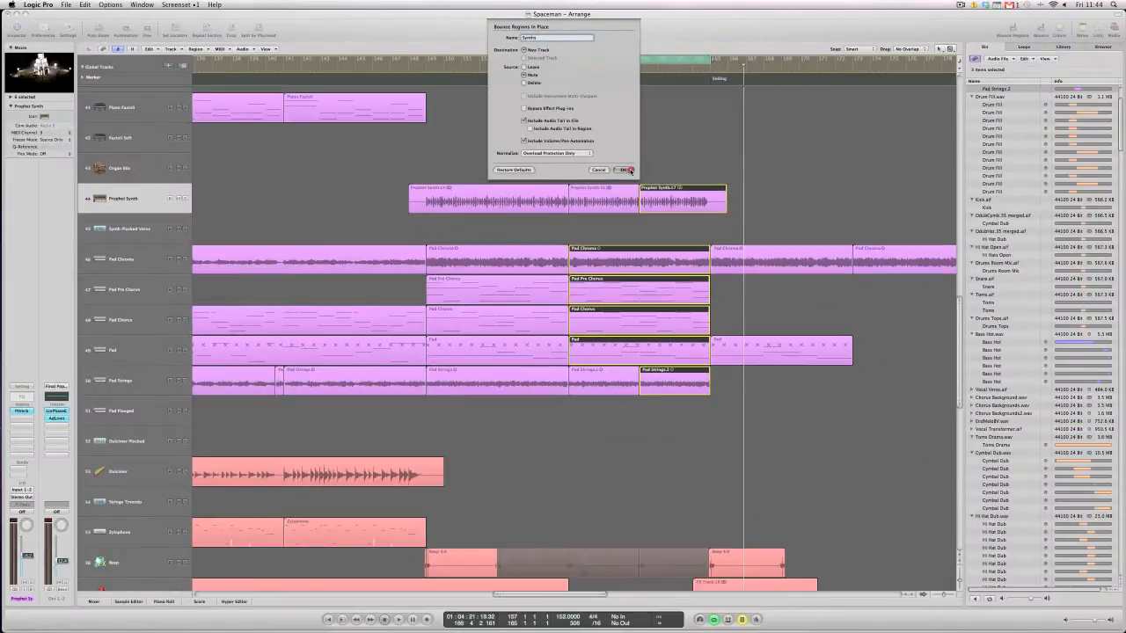
left_click(625, 170)
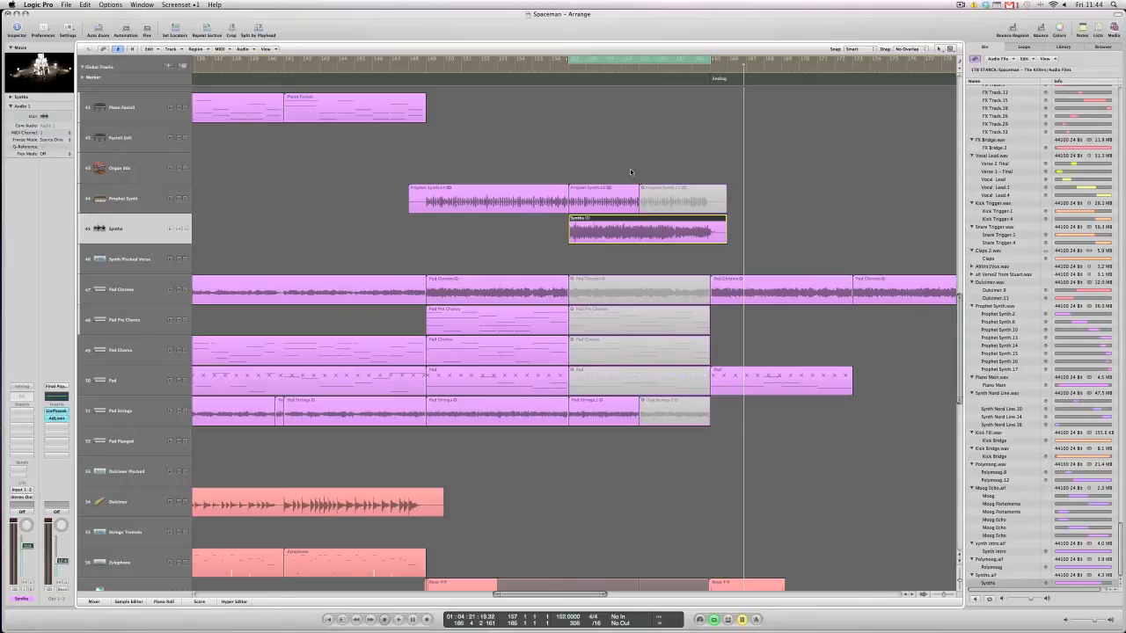
mouse_move(629, 166)
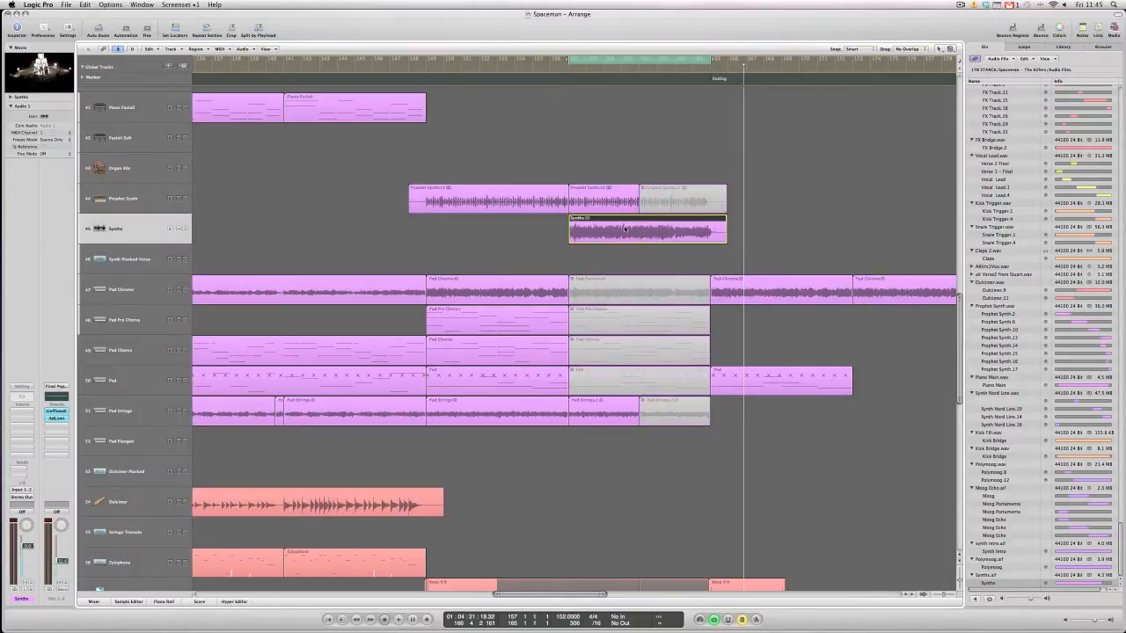
left_click(647, 231)
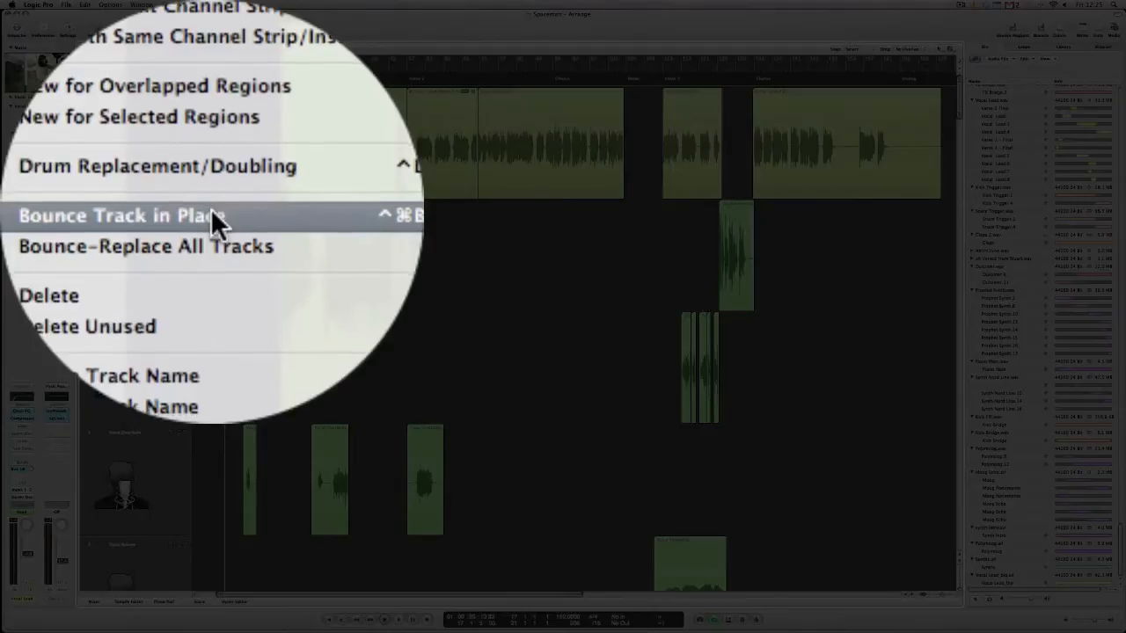
Bounce the Vocal Lead track in place, keeping volume and pan automation.
left_click(123, 216)
type("acapella")
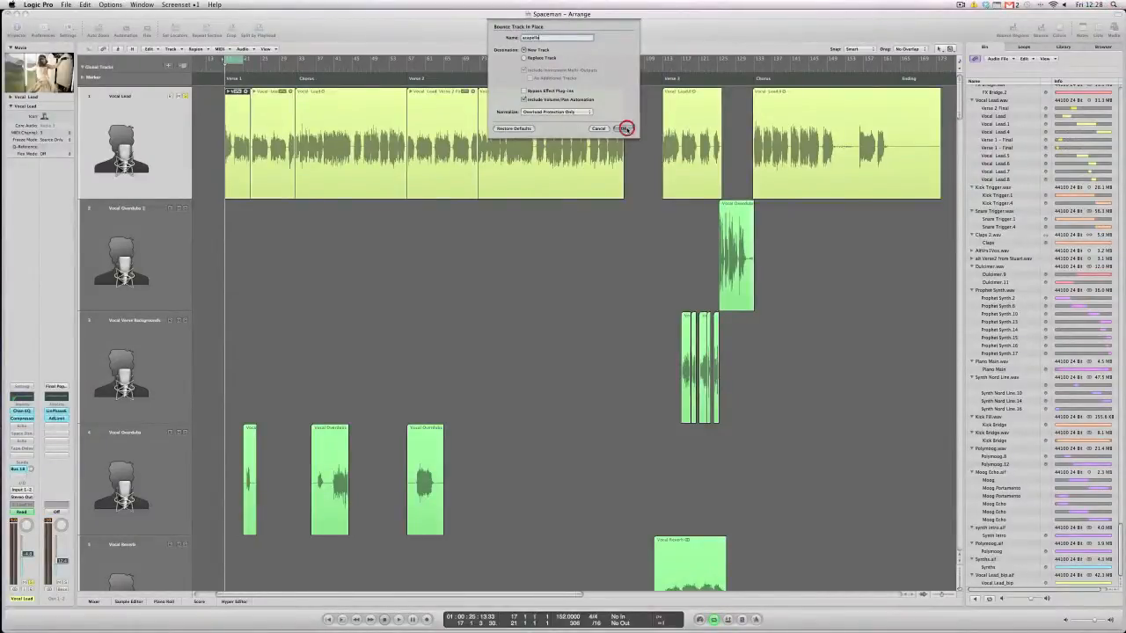
left_click(625, 128)
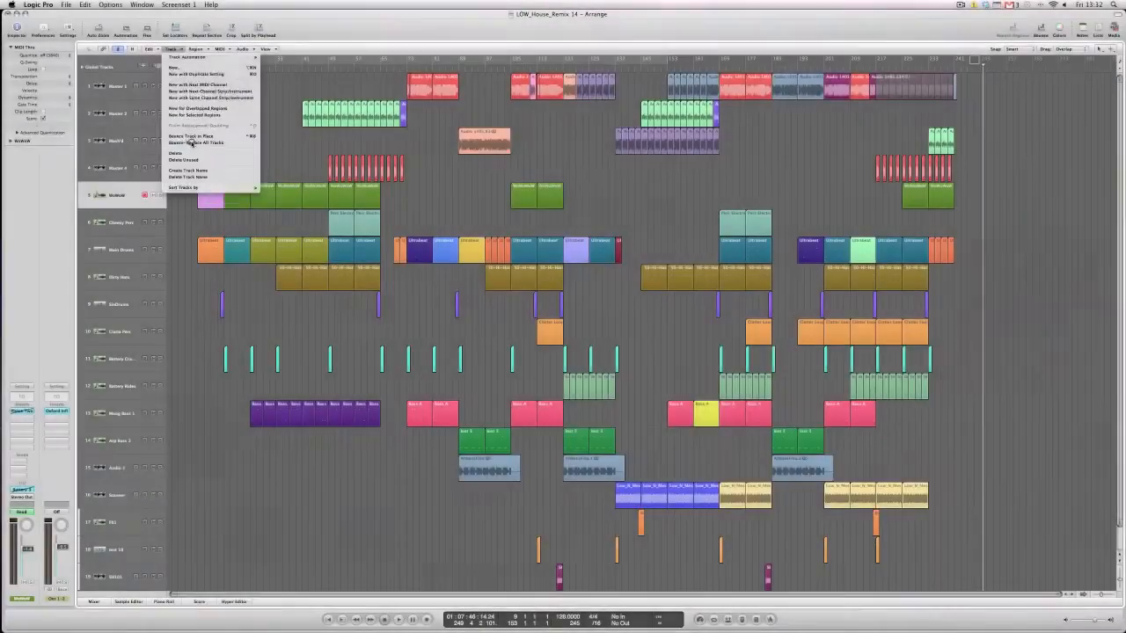
Start Bounce Replace All Tracks, declining to save the project first.
left_click(197, 143)
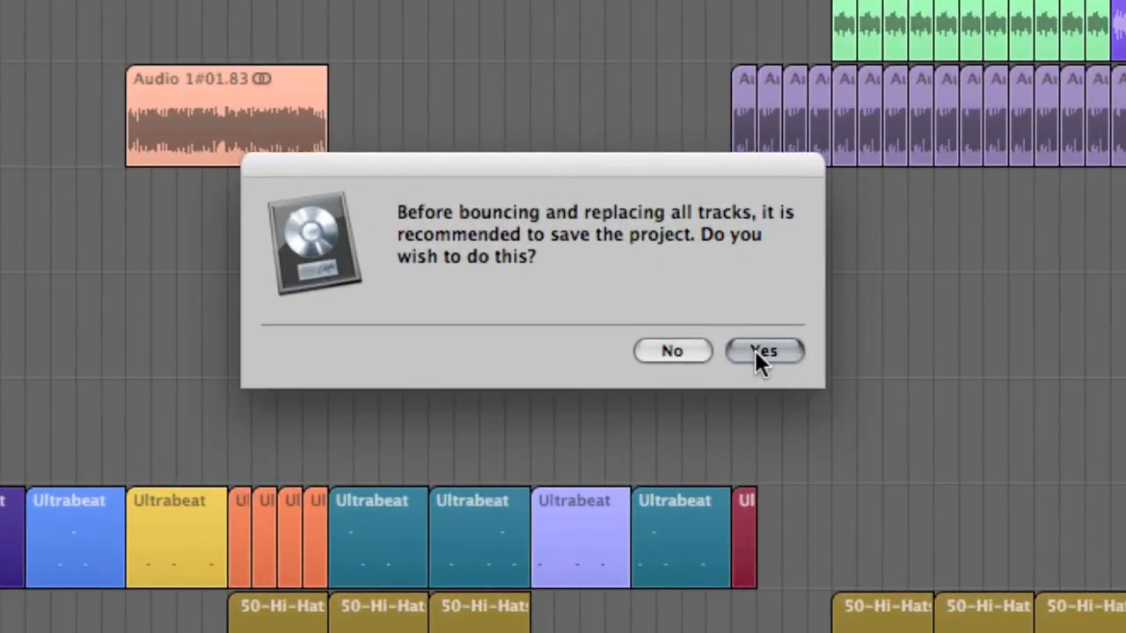
mouse_move(673, 361)
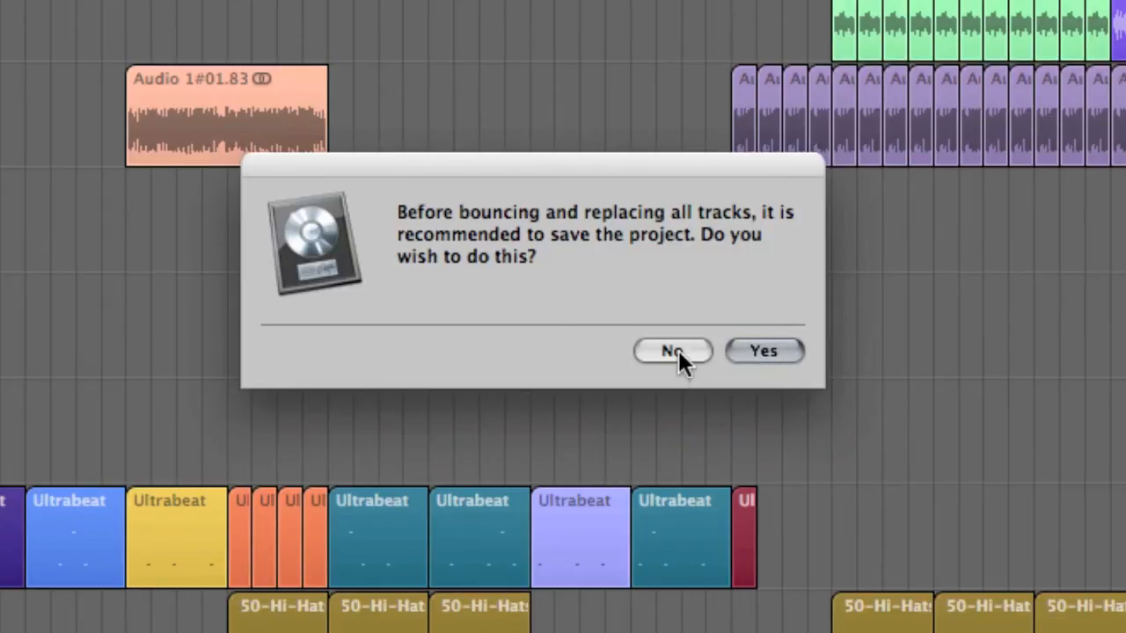
left_click(673, 351)
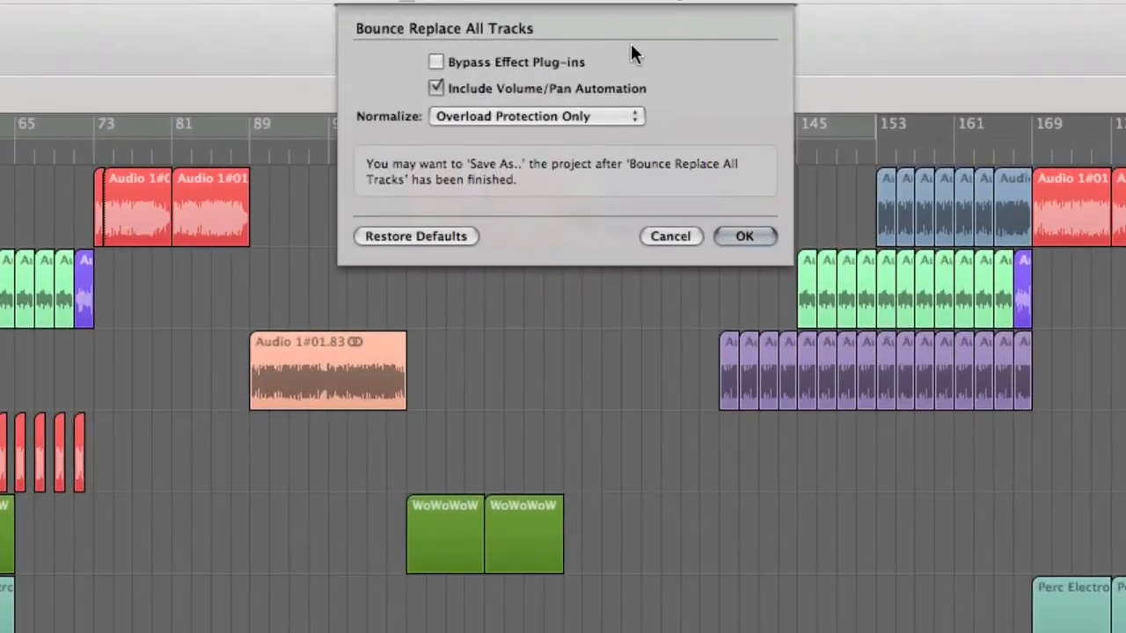
mouse_move(517, 73)
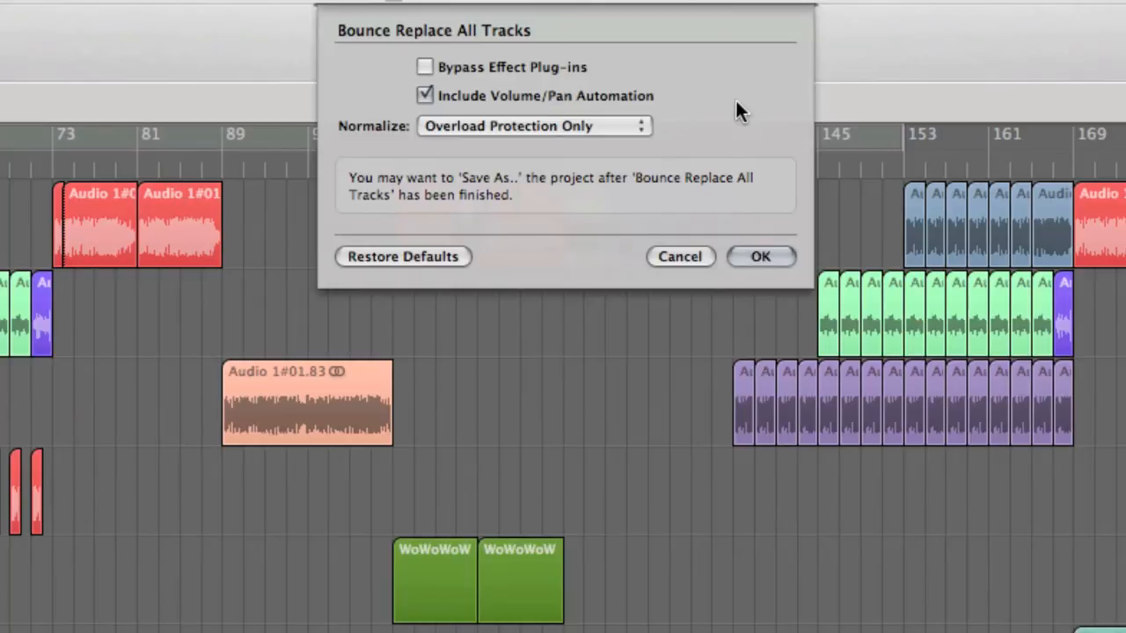
mouse_move(647, 115)
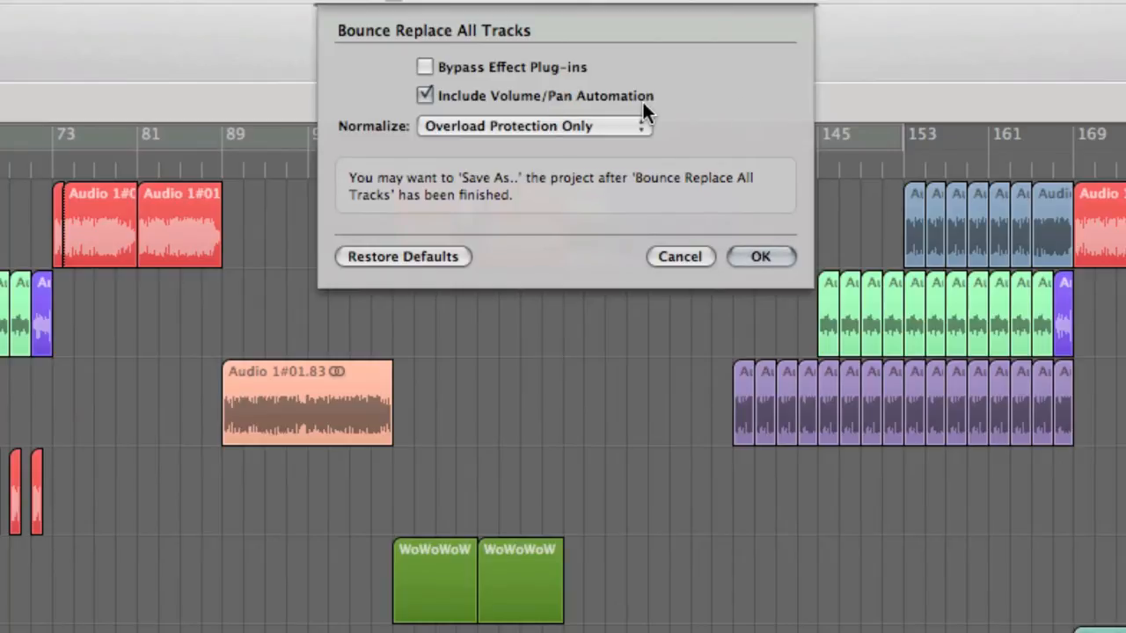
Set Normalize to Off for the all-tracks bounce.
left_click(534, 125)
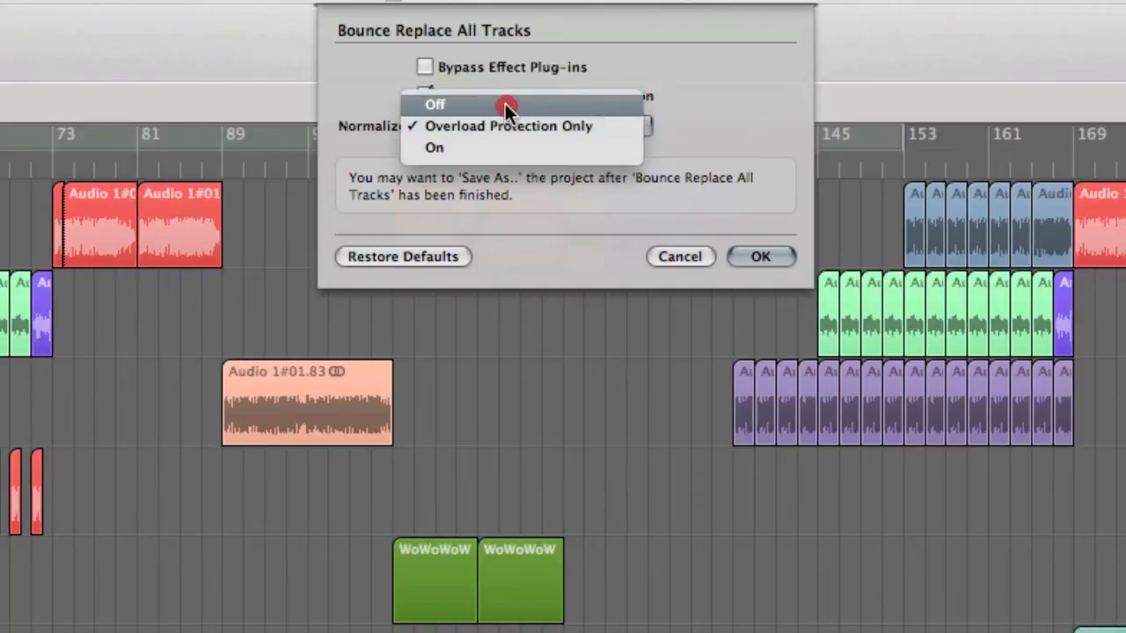
left_click(434, 104)
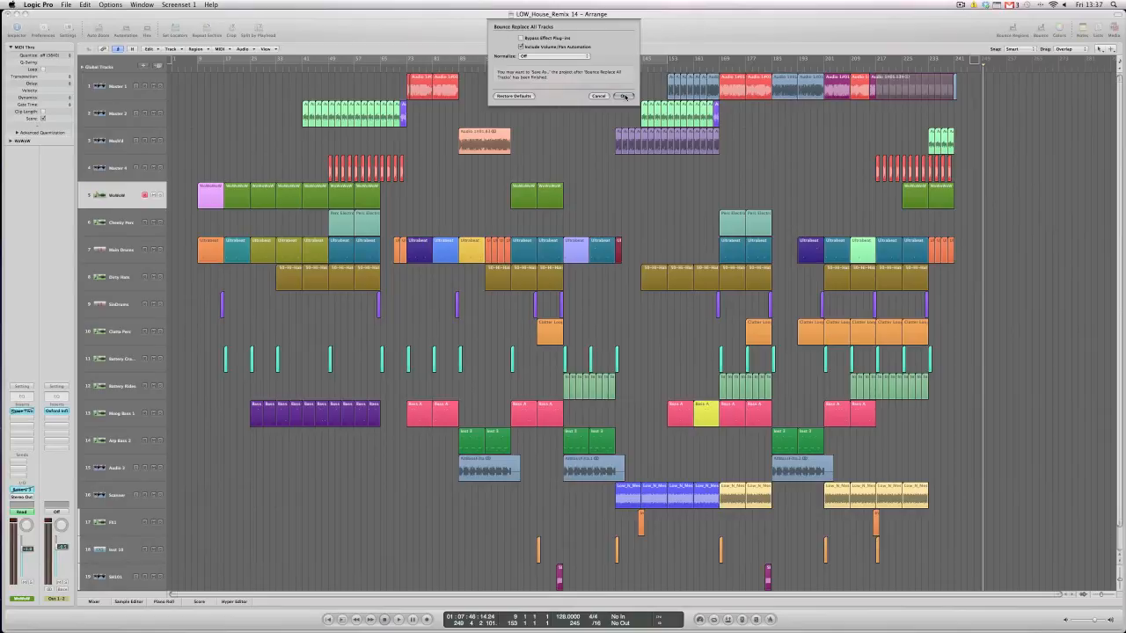
left_click(624, 95)
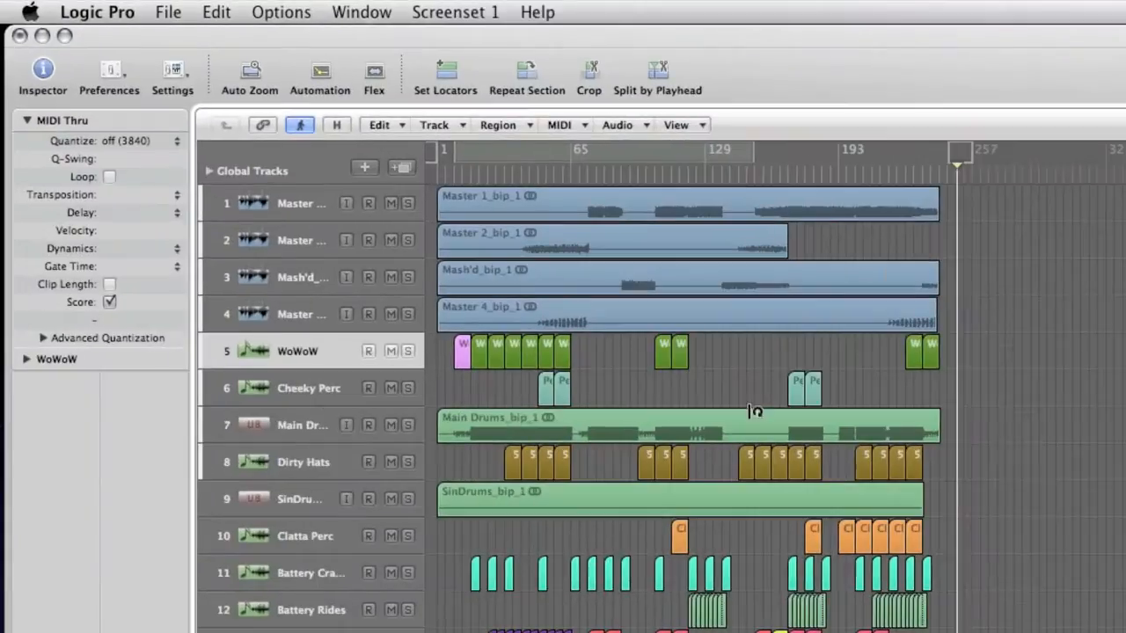
Save As 'LOW_House_Remix 14' with assets and external audio files copied.
left_click(168, 12)
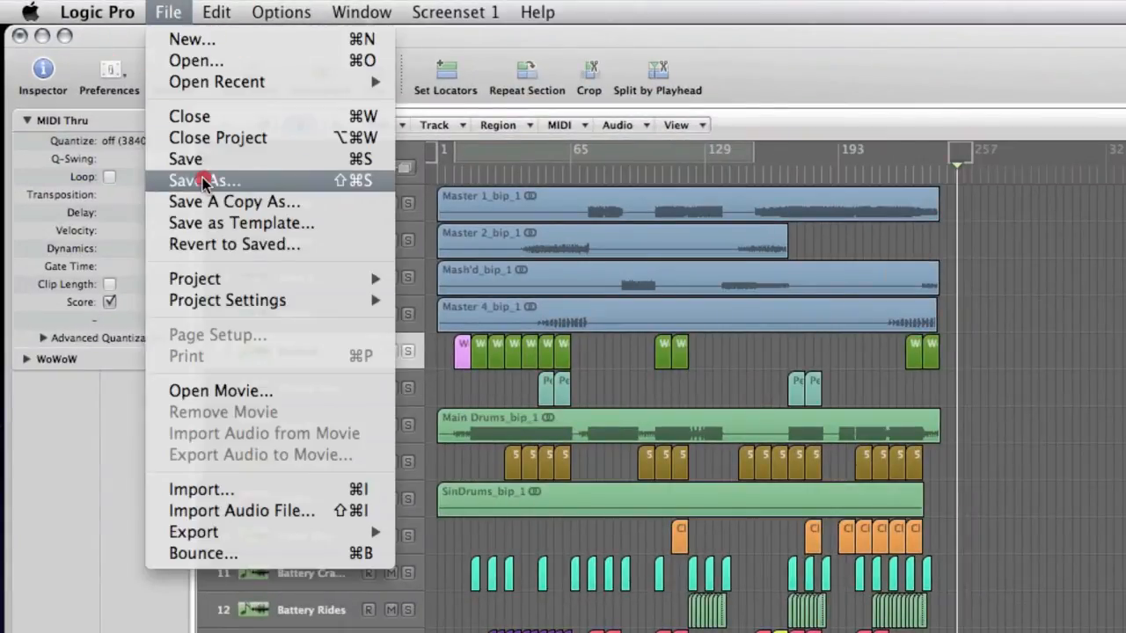
left_click(203, 181)
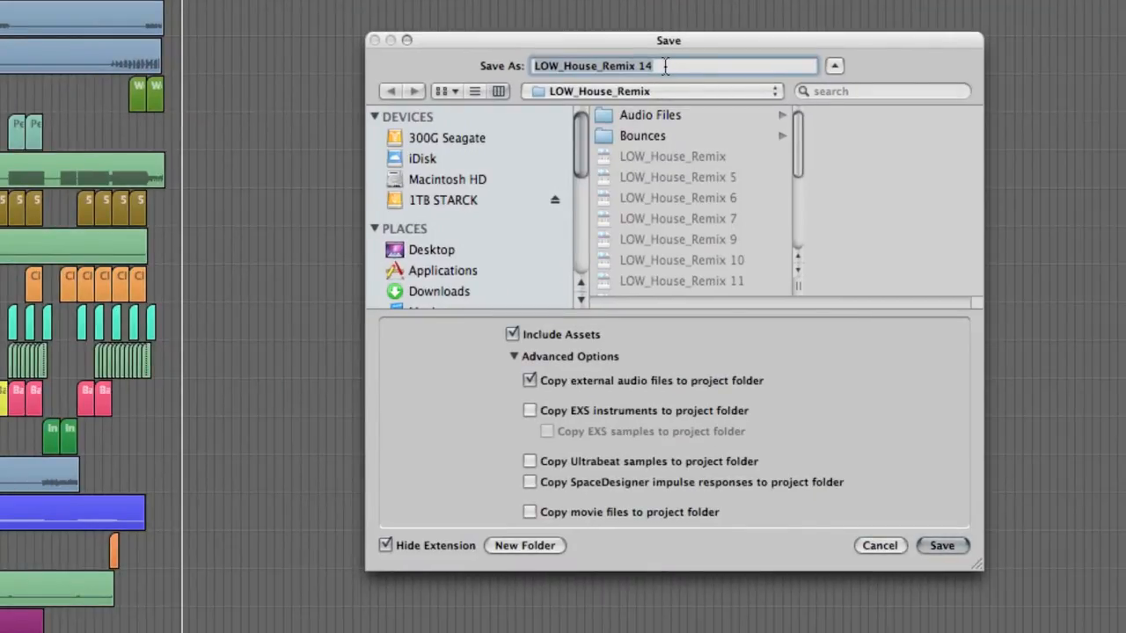
mouse_move(513, 340)
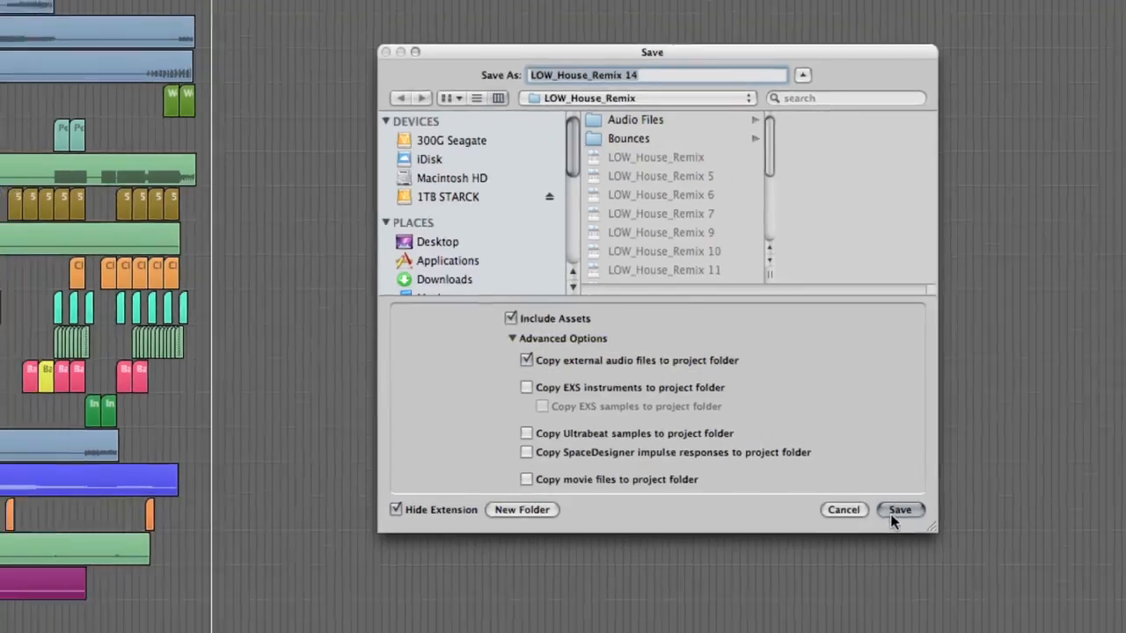
left_click(899, 510)
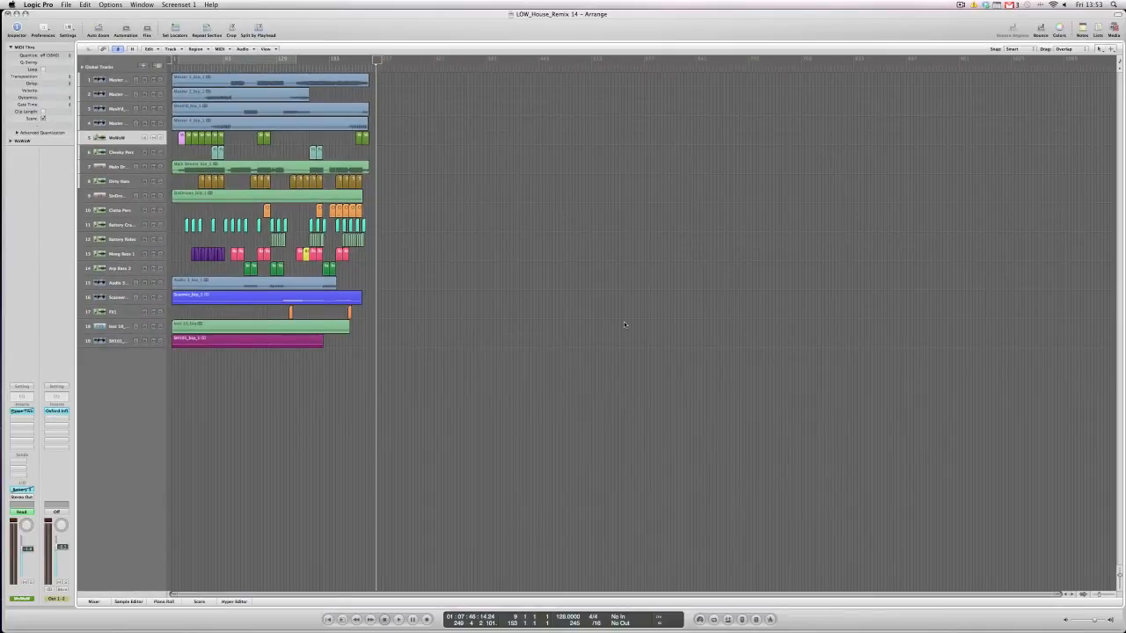